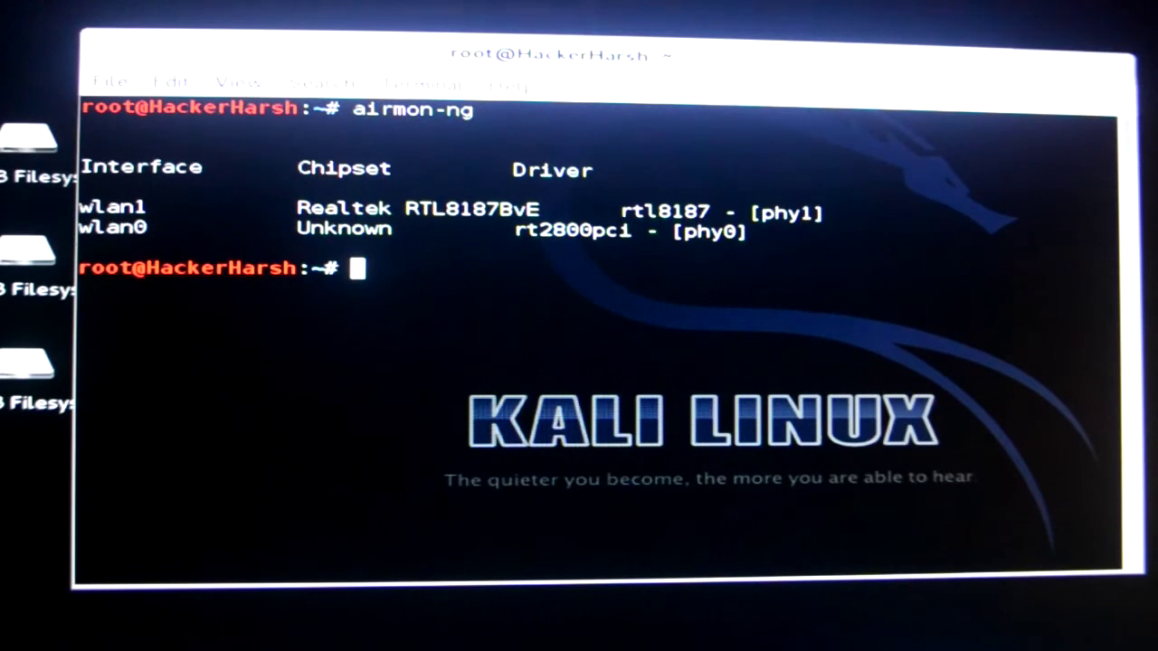
List wireless interfaces with airmon-ng and stop monitor mode on wlan1
type("airmon-ng")
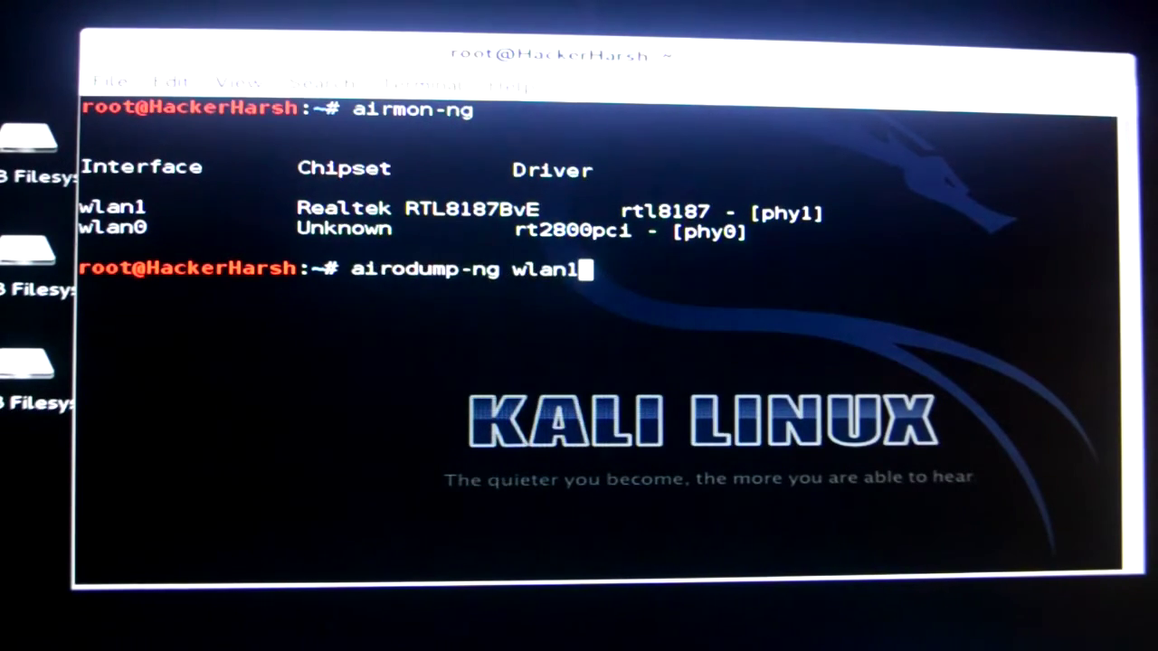
type("airmon-ng stop wlan1")
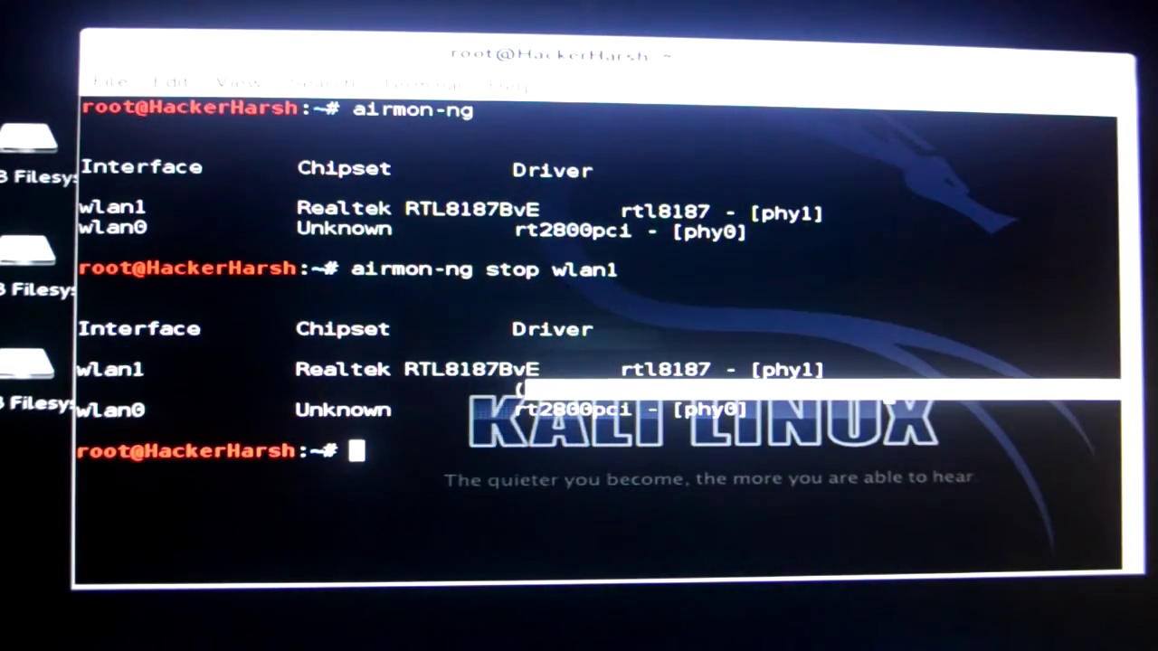
type("airmon-ng stop wlan1")
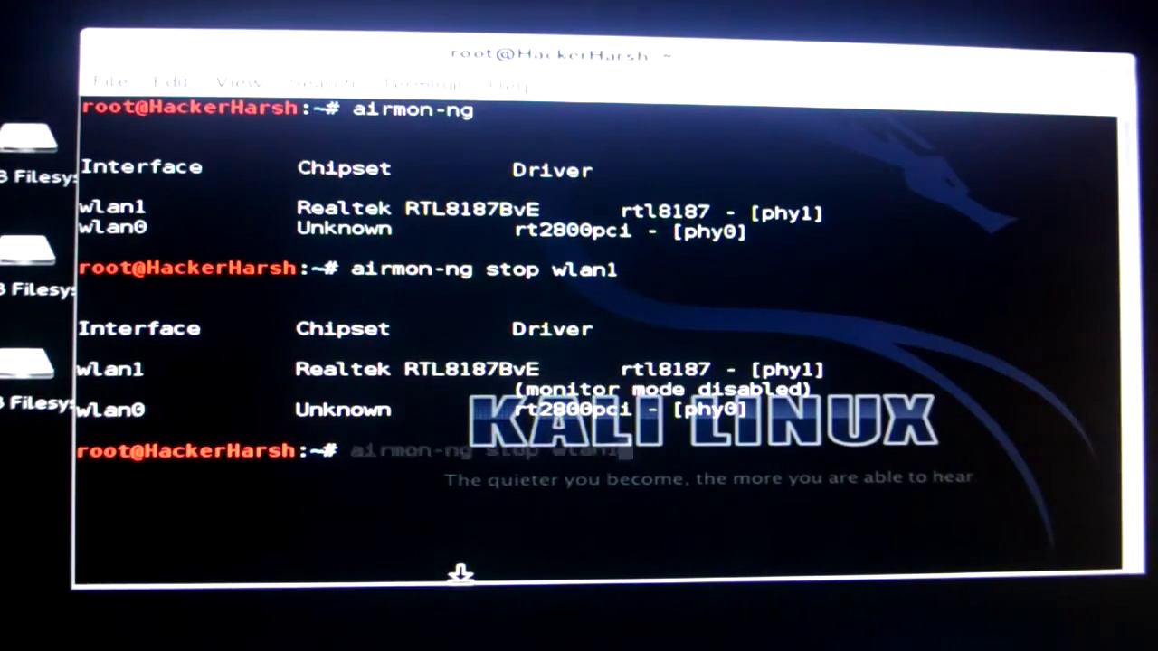
Scan networks with airodump-ng on wlan1 and copy the target network's BSSID
type("airodump-ng wlan1")
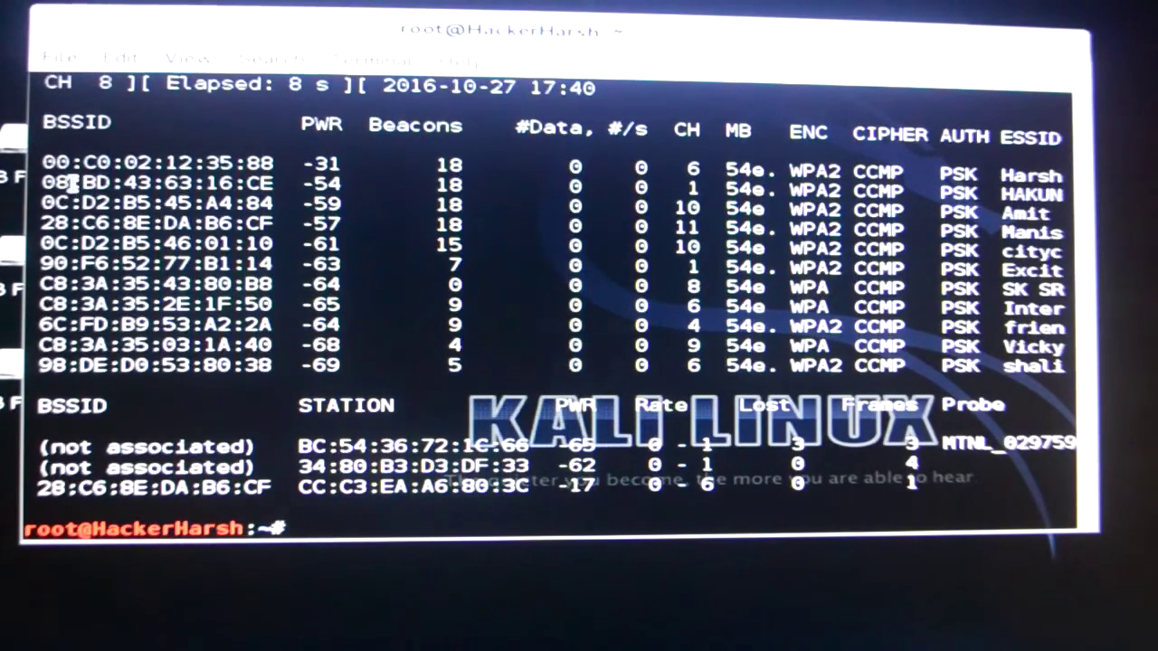
right_click(221, 311)
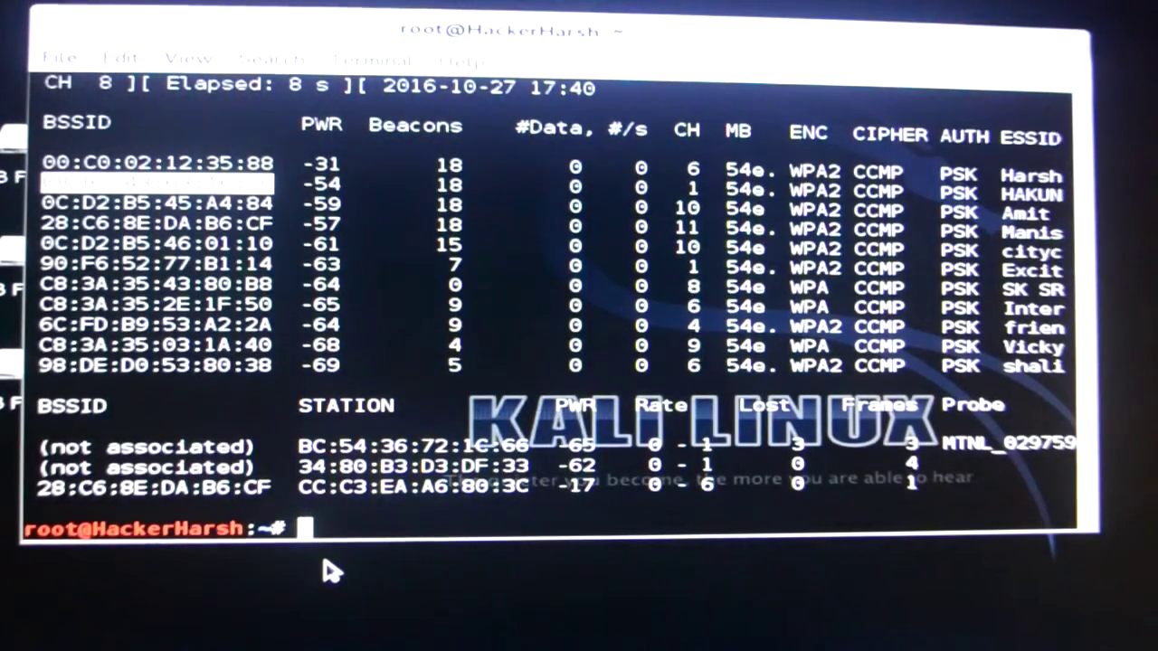
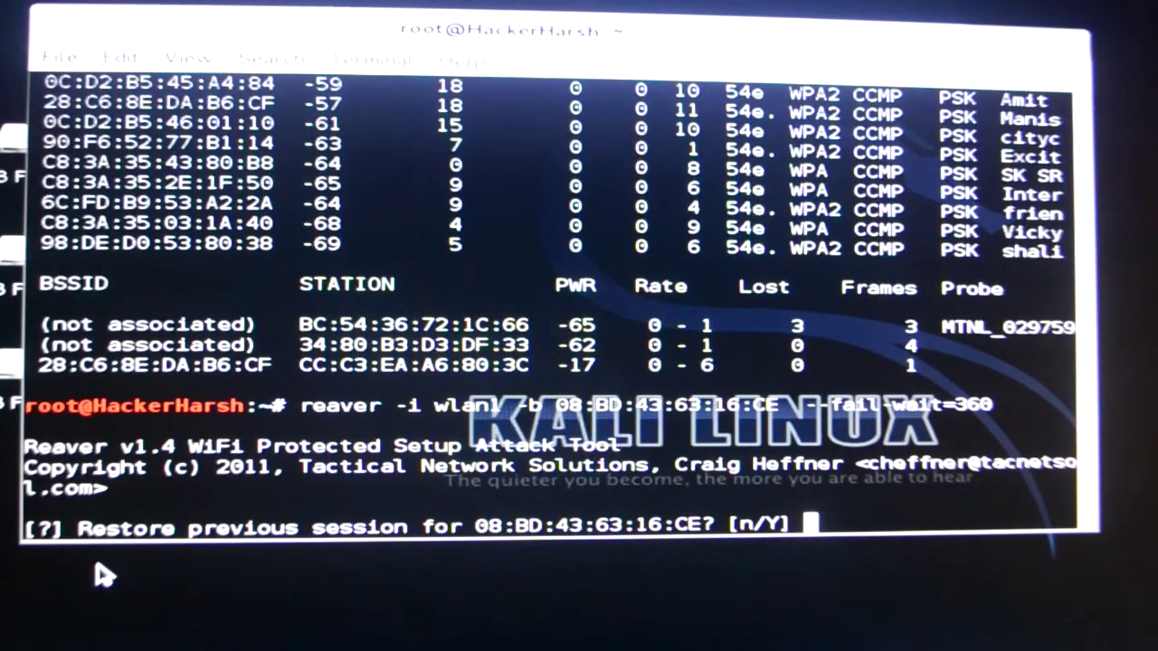
type("I")
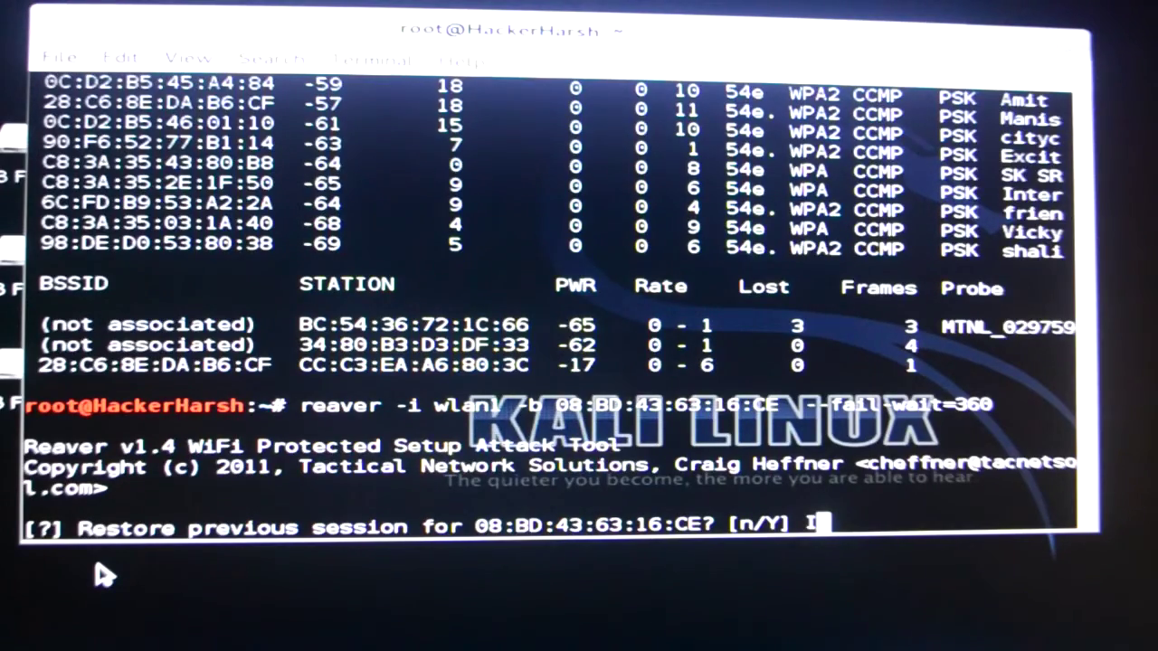
type("Y")
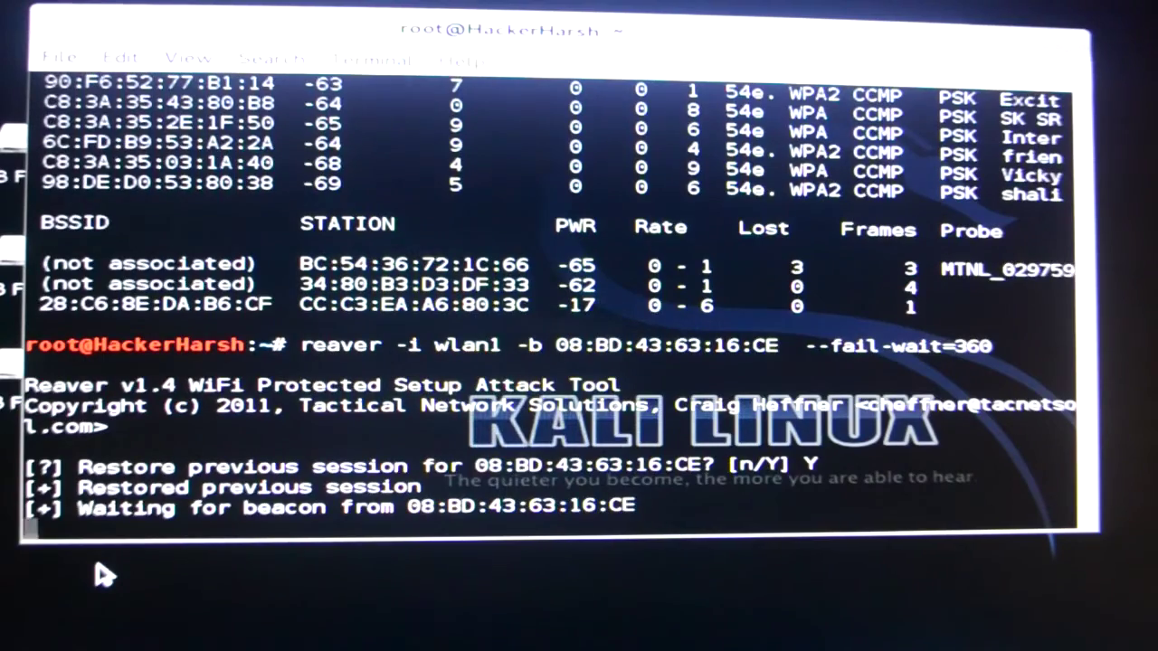
scroll("down", 3)
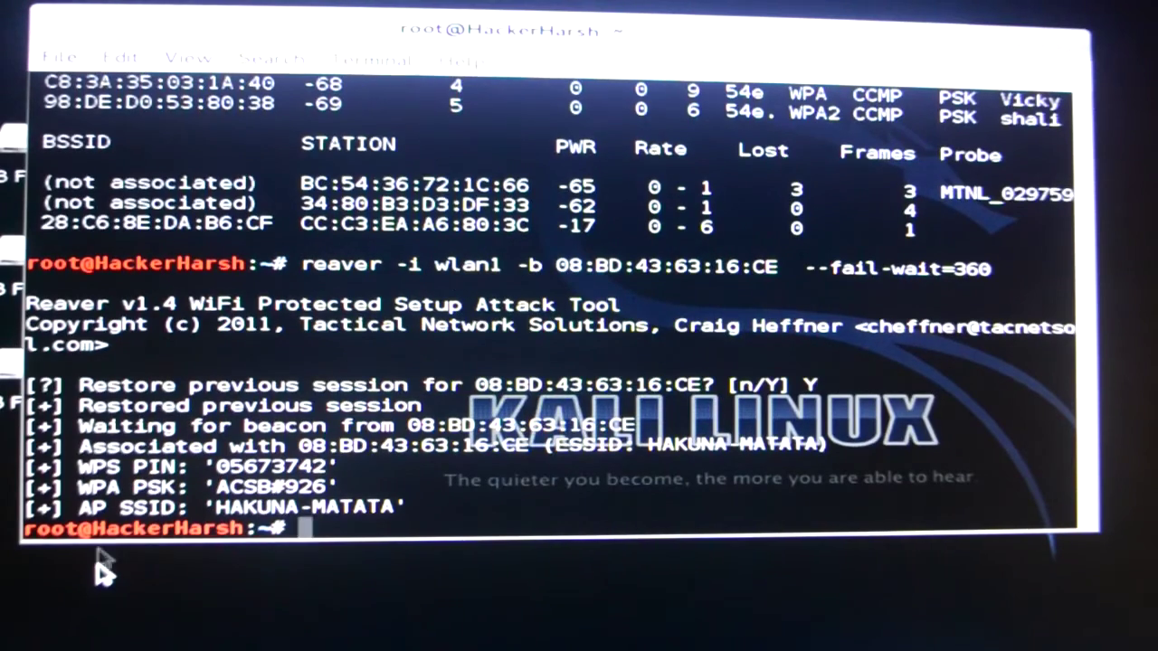
Select the recovered WPA PSK value from the Reaver output
double_click(239, 487)
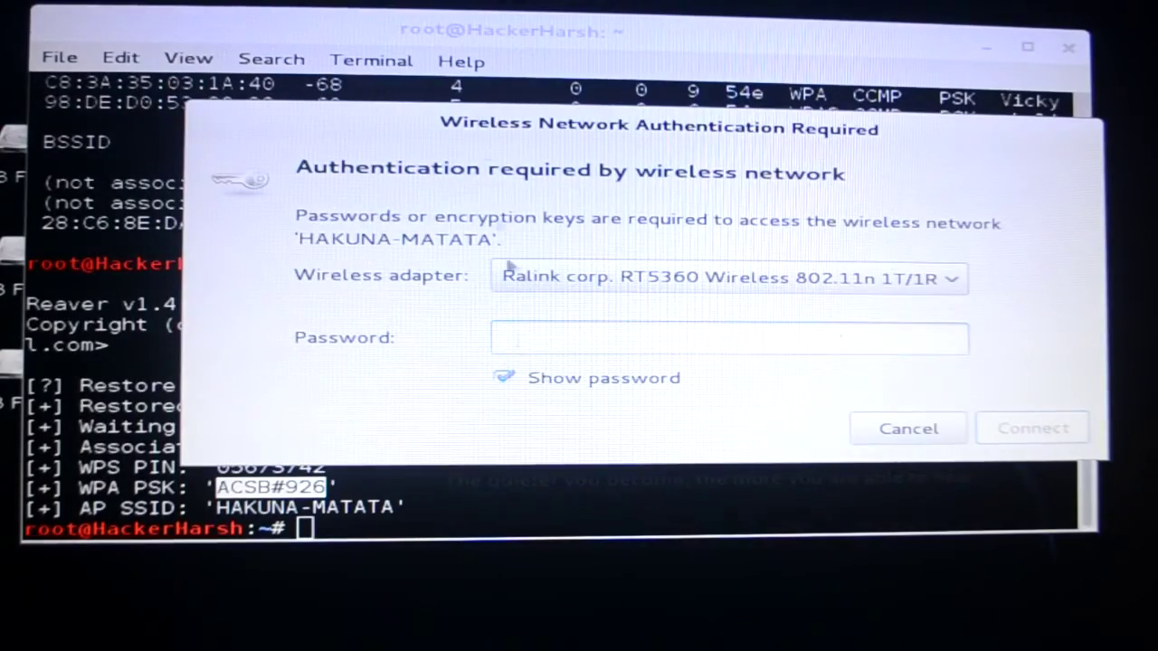
left_click(908, 427)
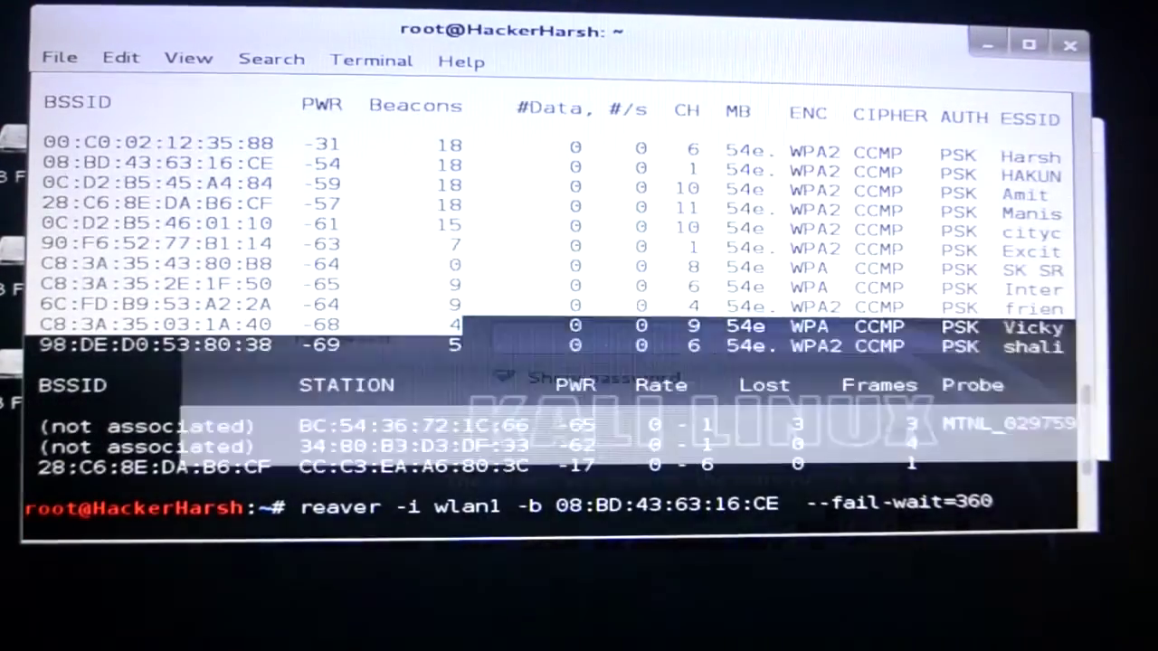
type("A")
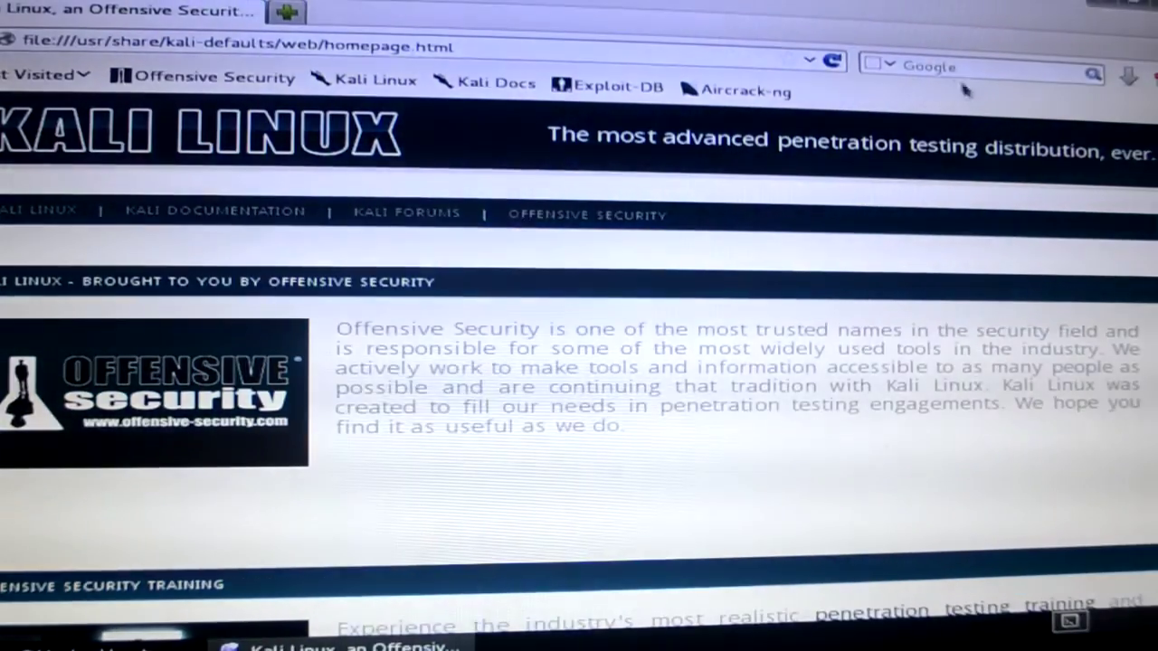
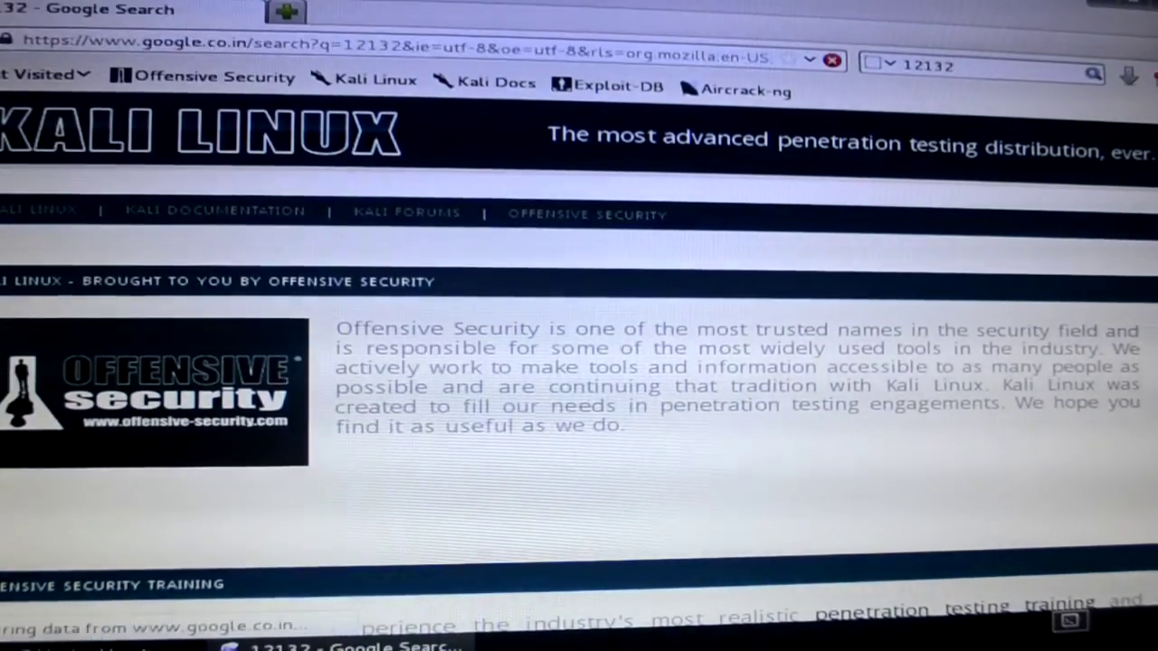